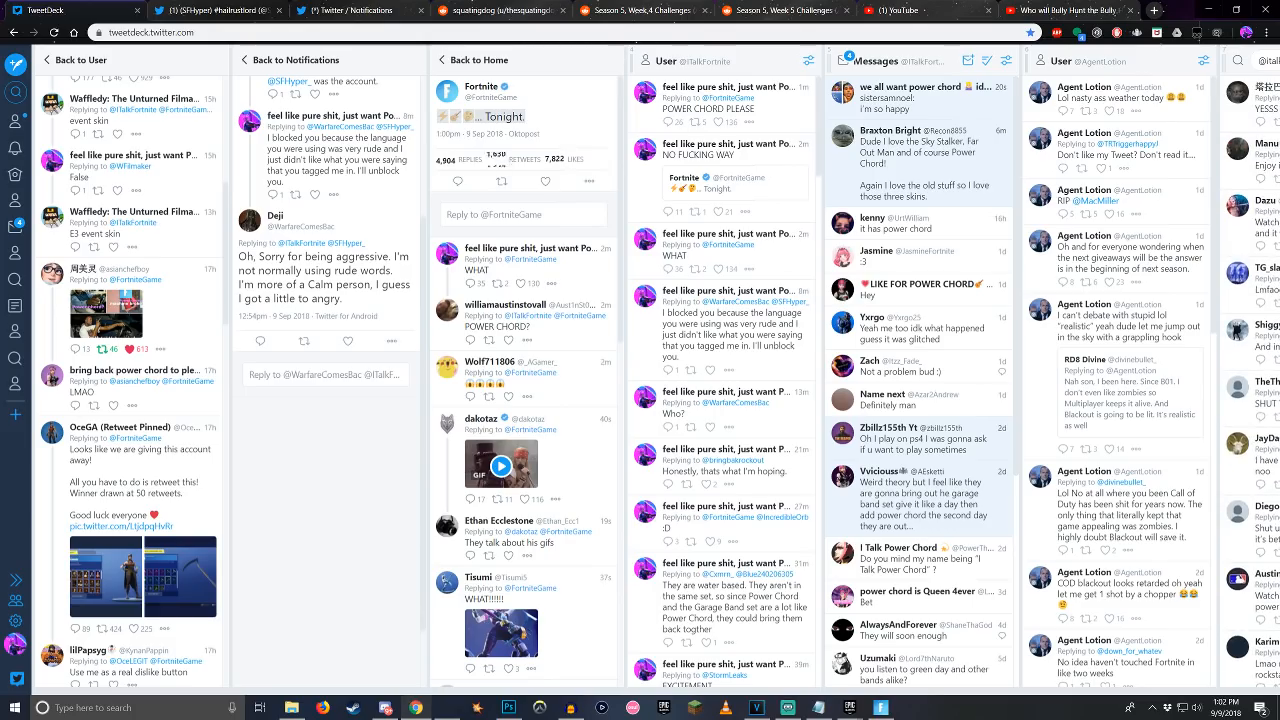
Step: View the enlarged power-cord image from the Fortnite tweet and close it, returning to the columns
{"action": "scroll", "scroll_direction": "down", "scroll_amount": 3}
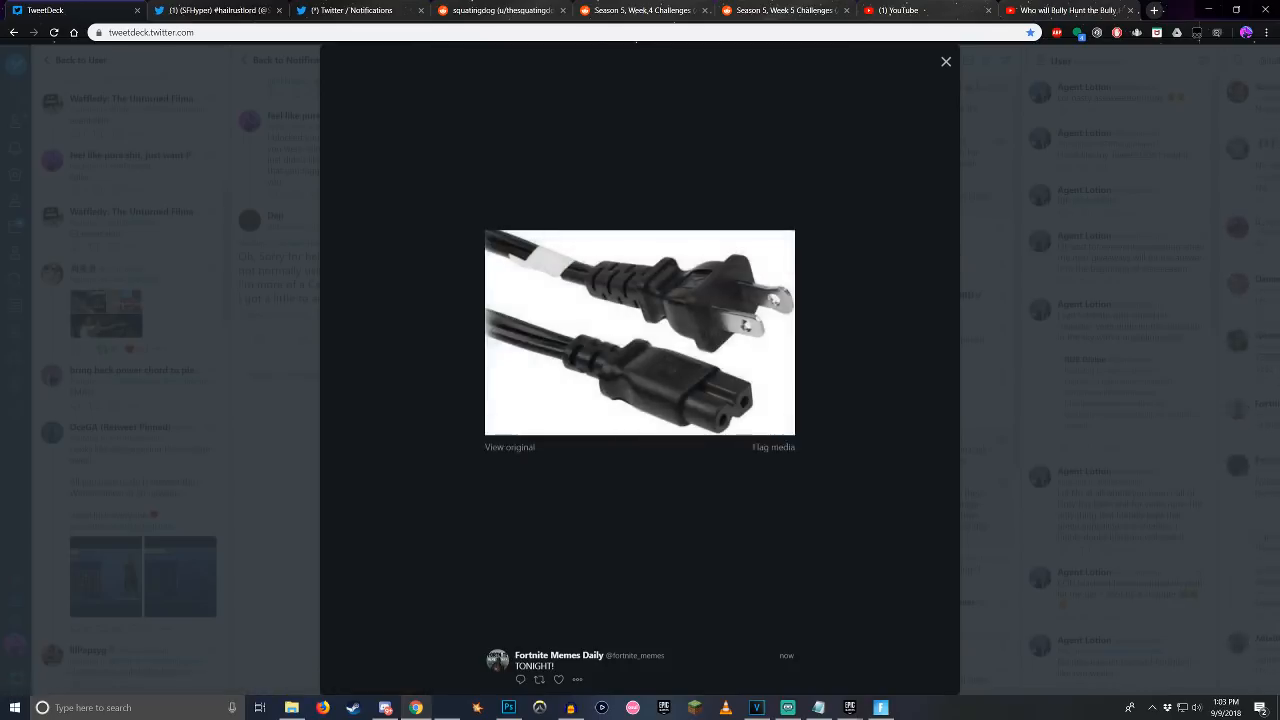
{"action": "left_click", "coordinate": [944, 60]}
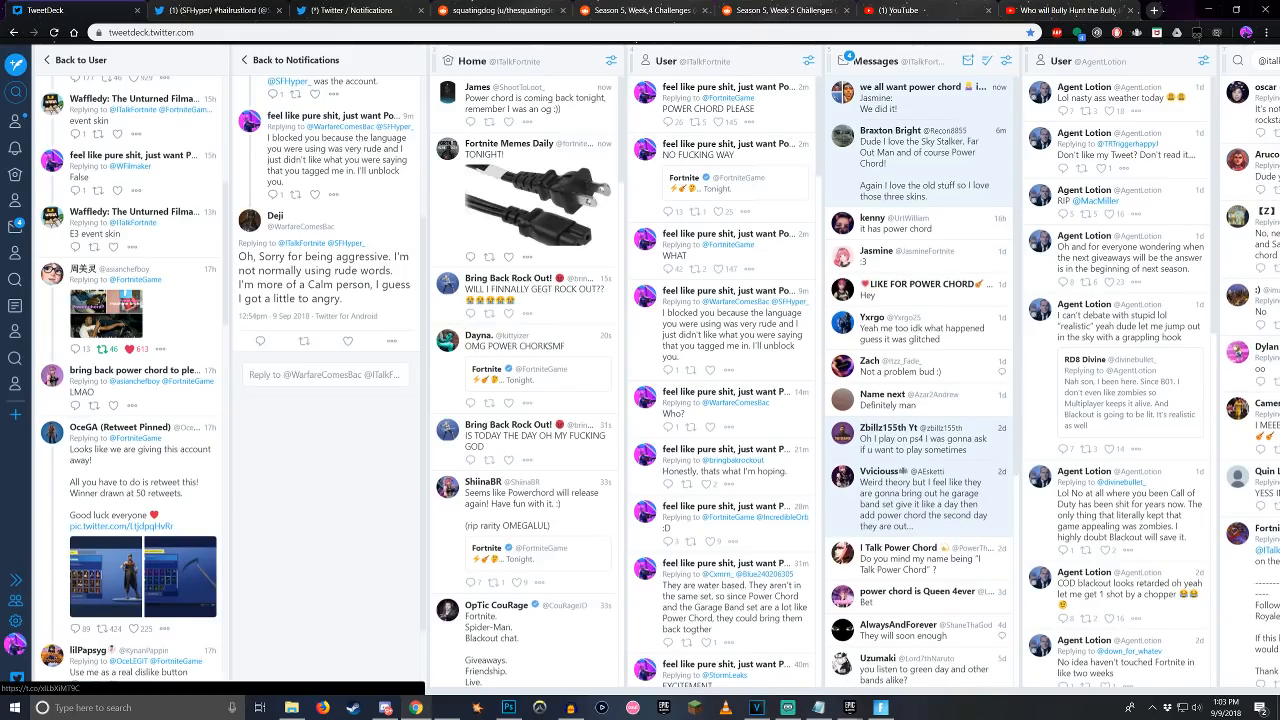